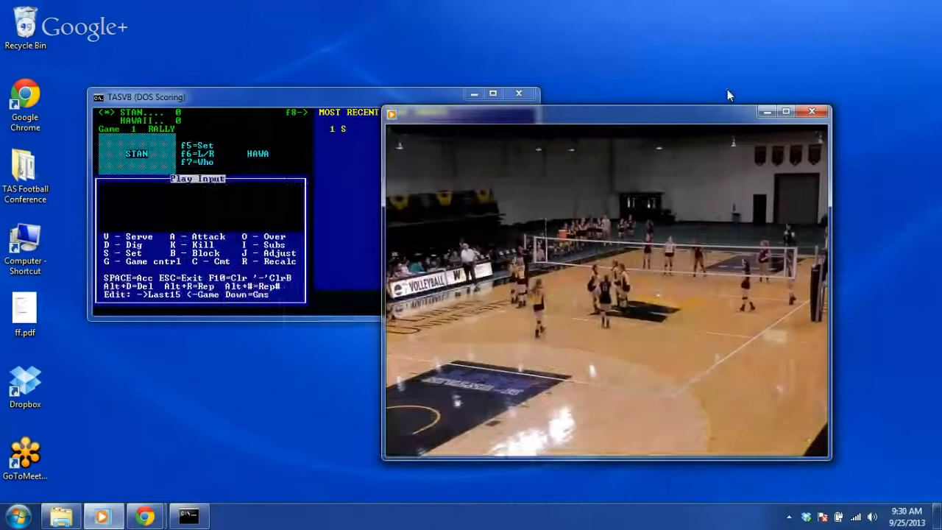
mouse_move(145, 515)
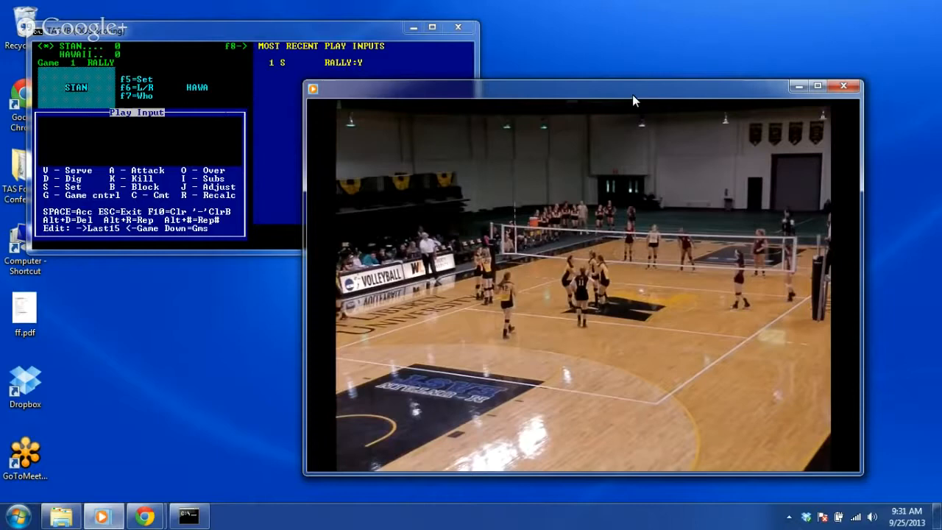
mouse_move(645, 256)
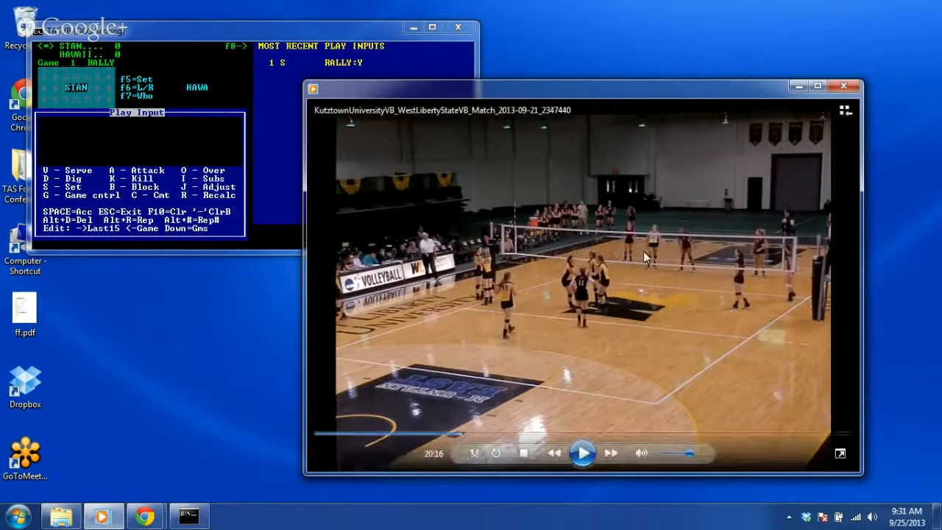
Step: Play the match video through the next rally, pausing once the rally ends
left_click(583, 454)
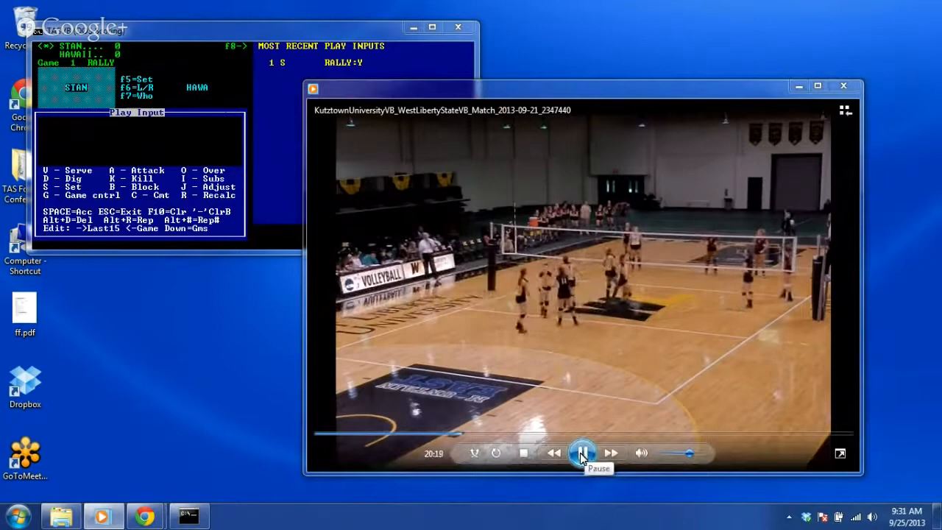
left_click(583, 453)
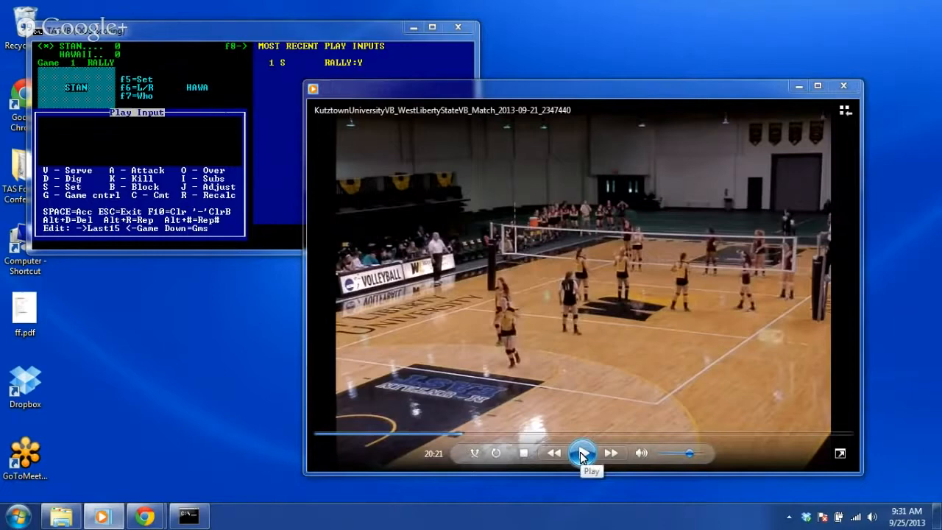
left_click(583, 453)
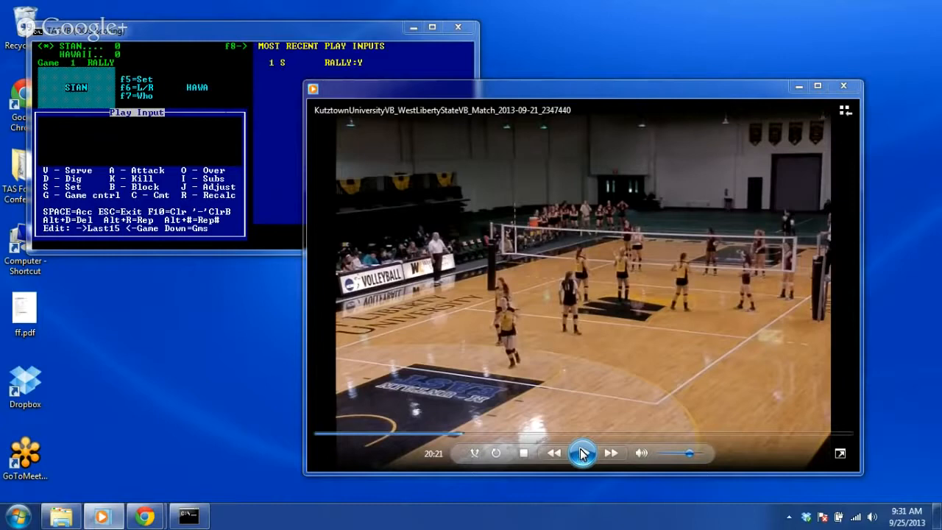
left_click(583, 453)
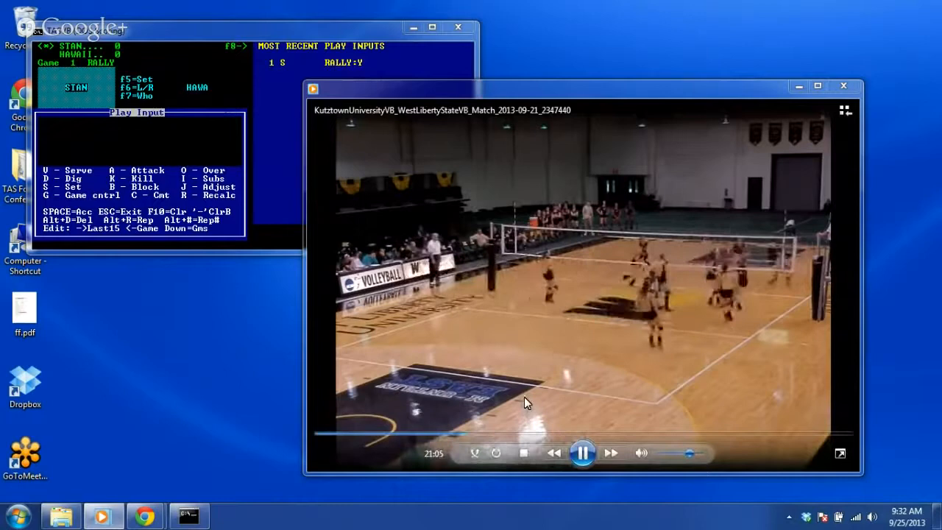
left_click(583, 454)
type("S")
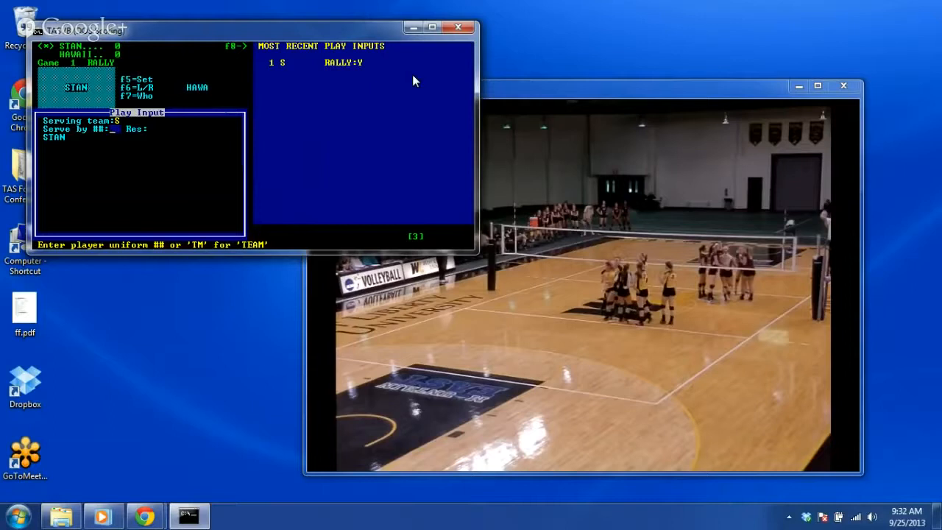
Step: Log a serve by #11, a set by #4 and a kill by #7 for a 1-0 score
type("11")
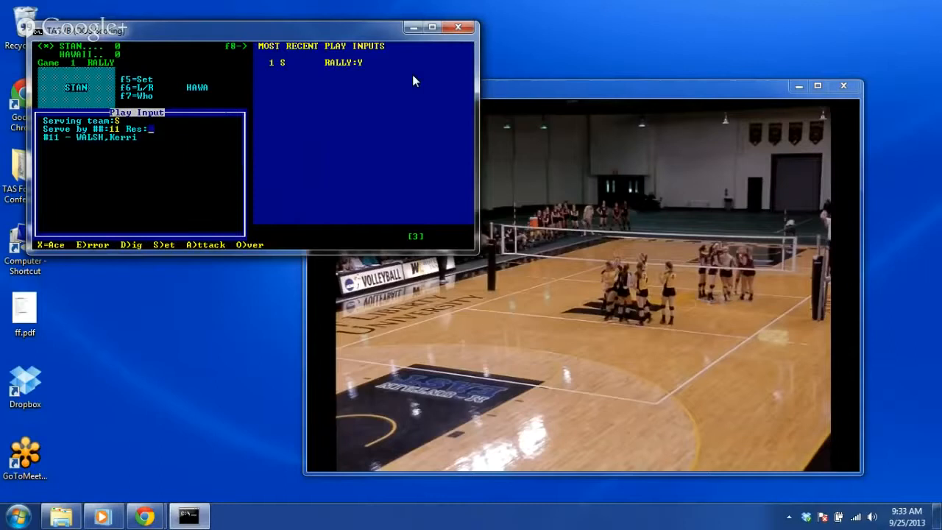
mouse_move(254, 249)
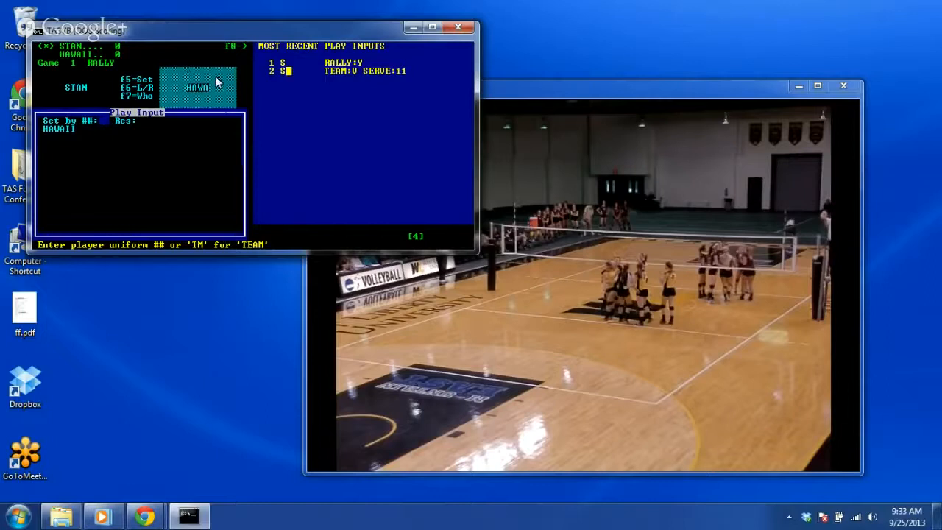
type("4")
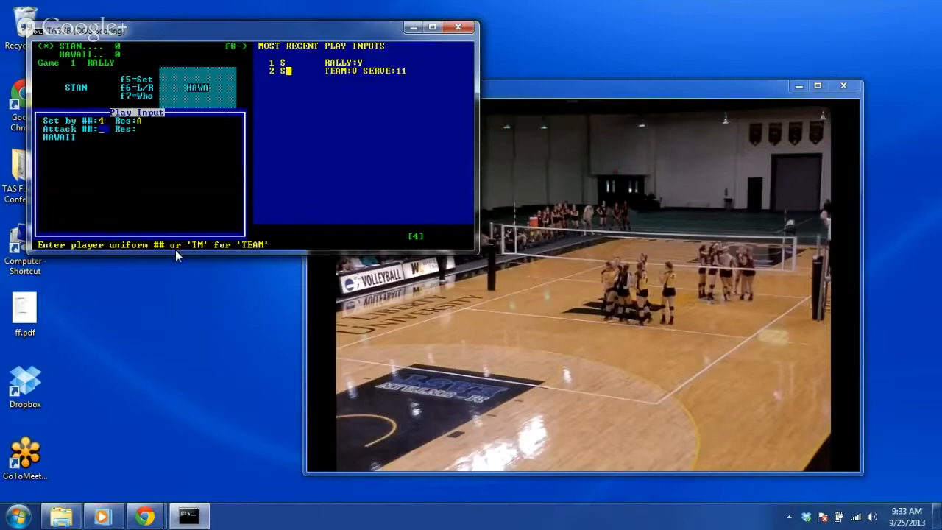
type("7")
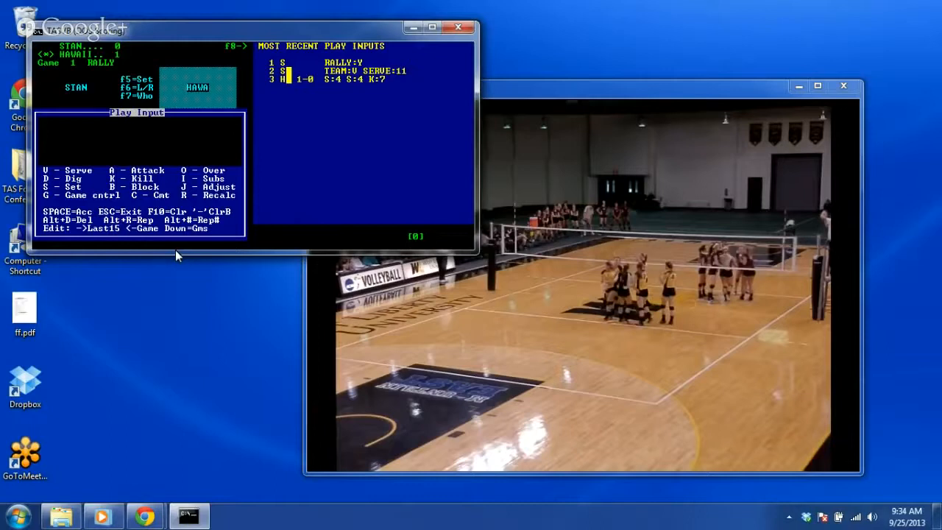
mouse_move(121, 100)
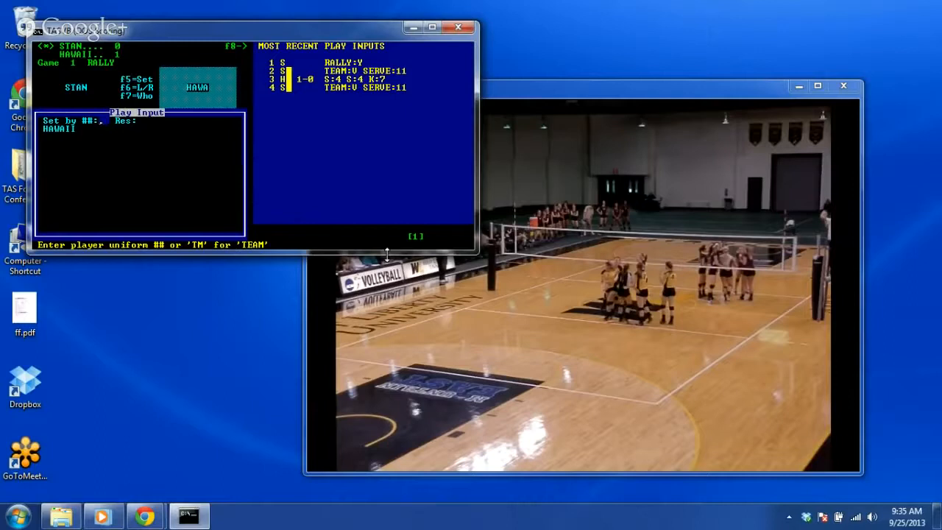
Step: Log a set by #15 and a kill by #7 for a 2-0 score
type("15")
left_click(129, 119)
type("A")
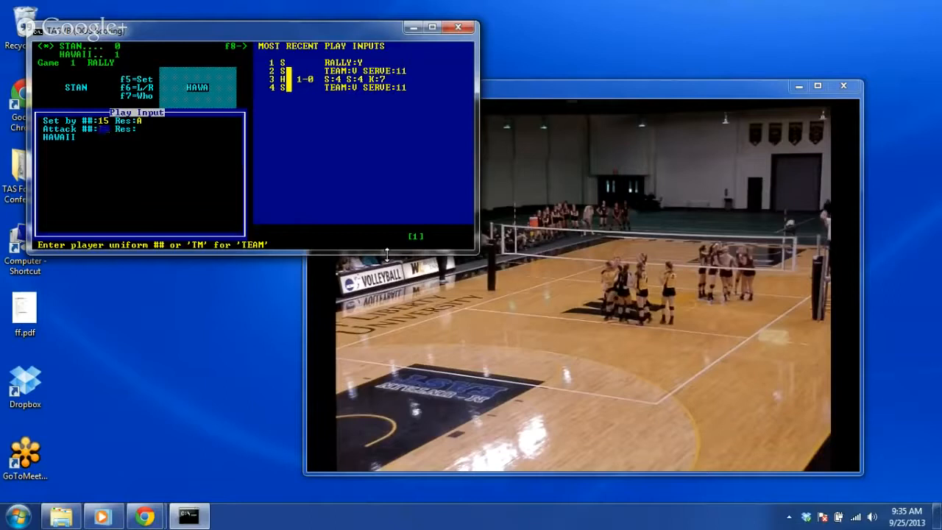
type("7")
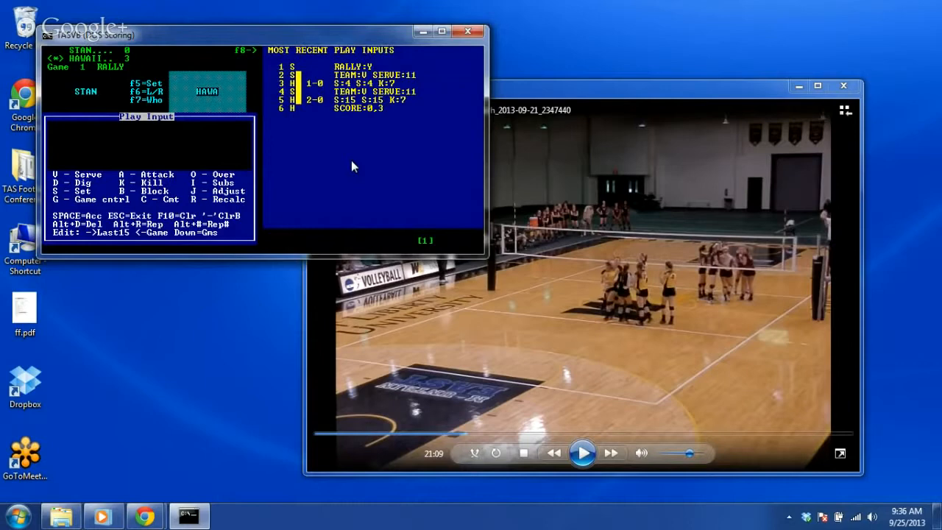
mouse_move(309, 100)
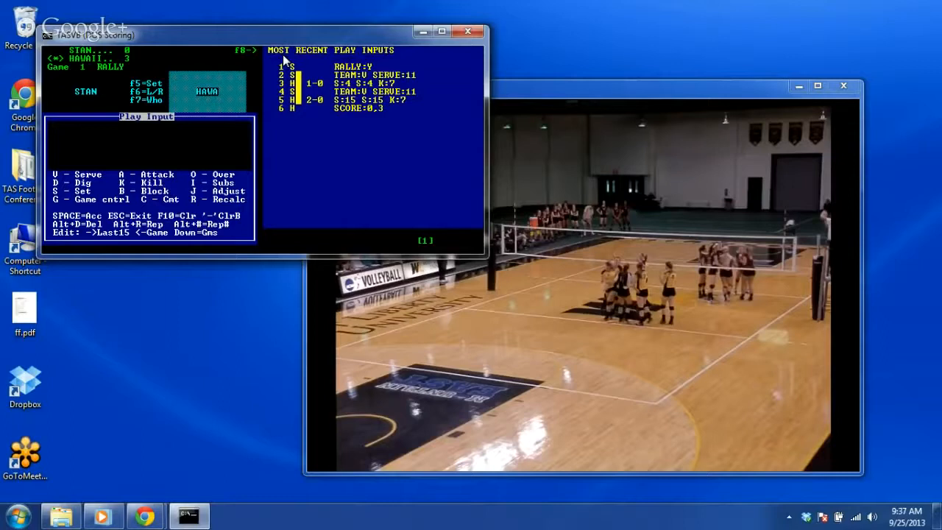
mouse_move(79, 109)
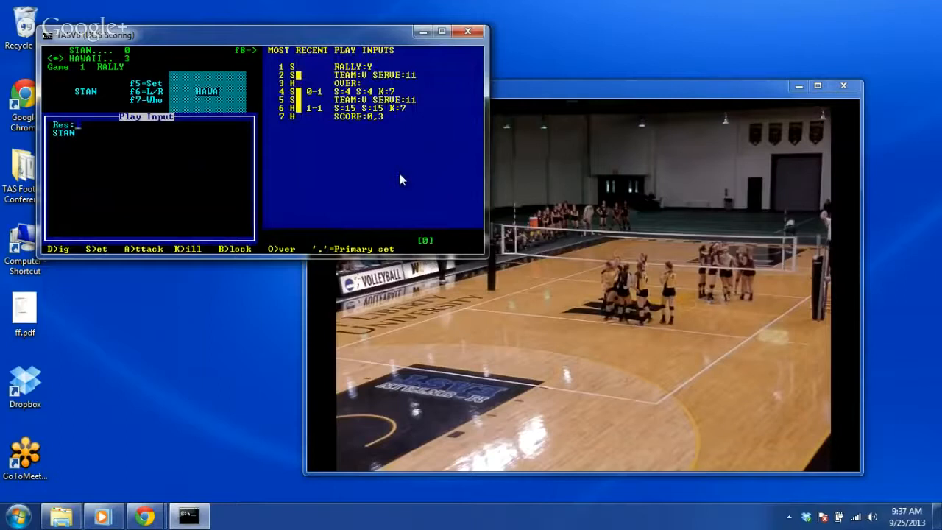
Step: Record the result K for a kill by #8, bringing Hawaii to 4
key("K")
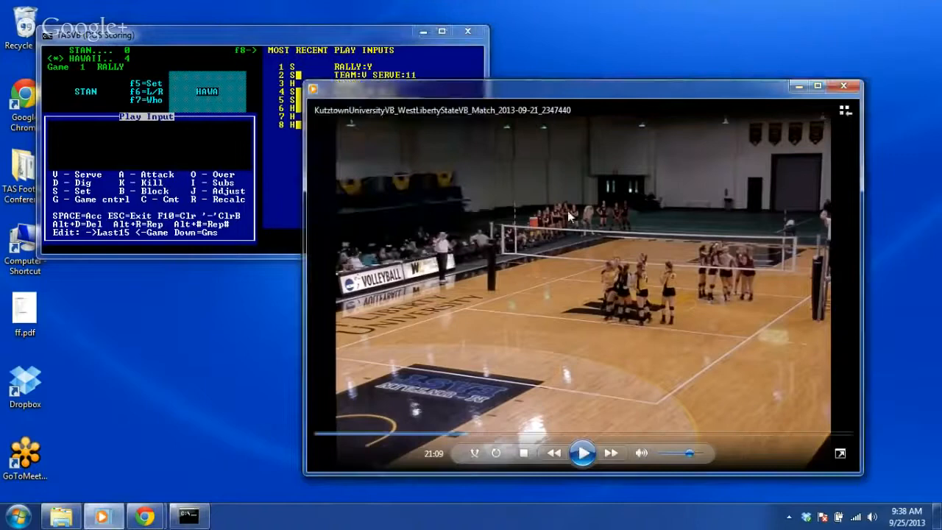
mouse_move(595, 358)
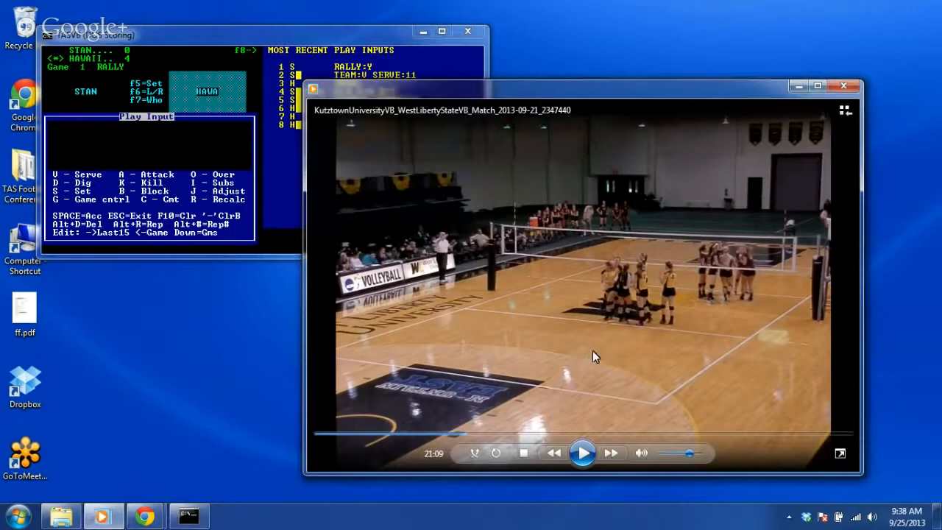
mouse_move(609, 301)
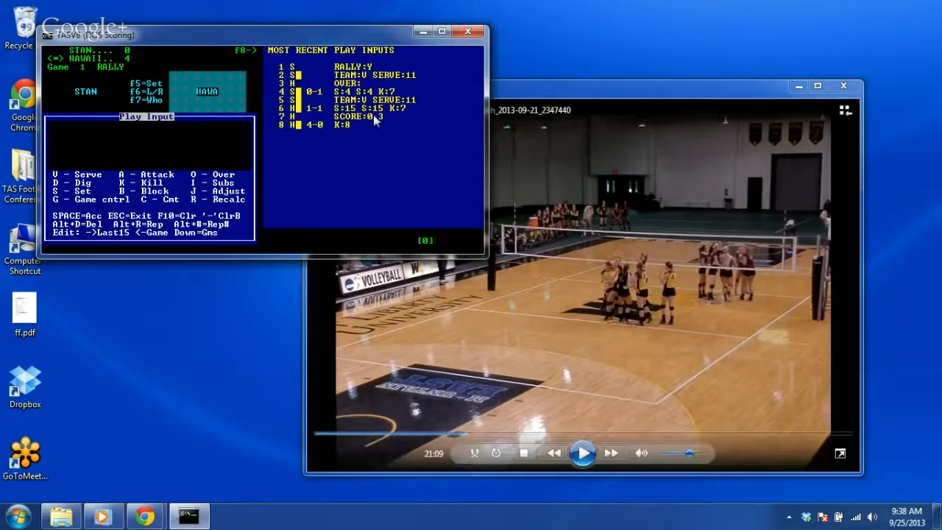
mouse_move(375, 148)
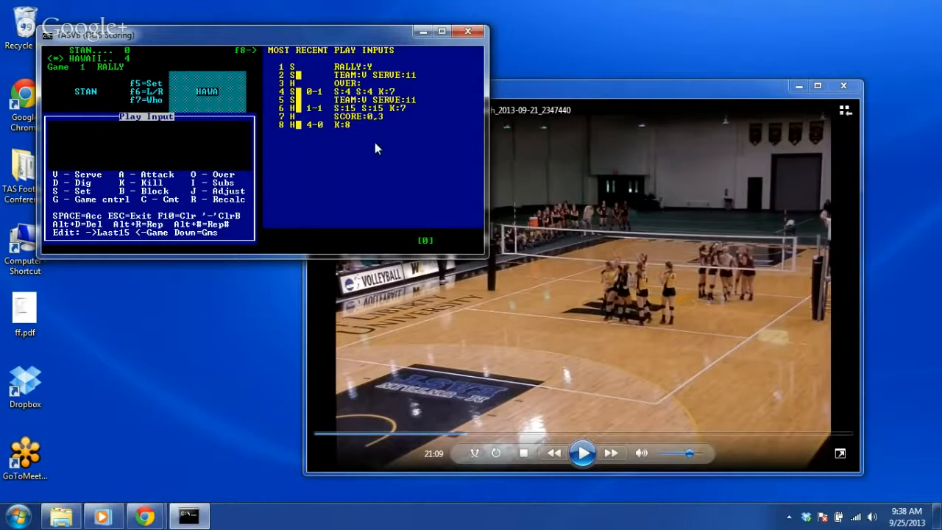
mouse_move(413, 134)
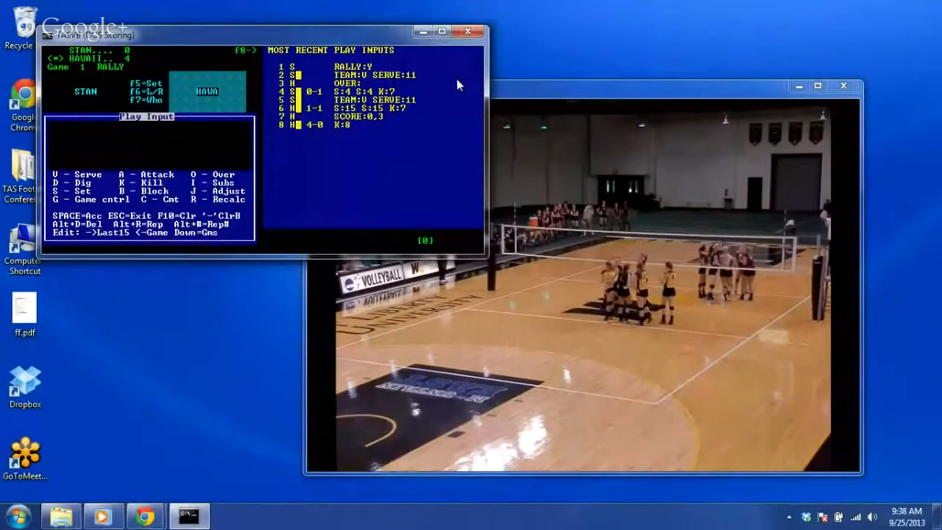
mouse_move(468, 95)
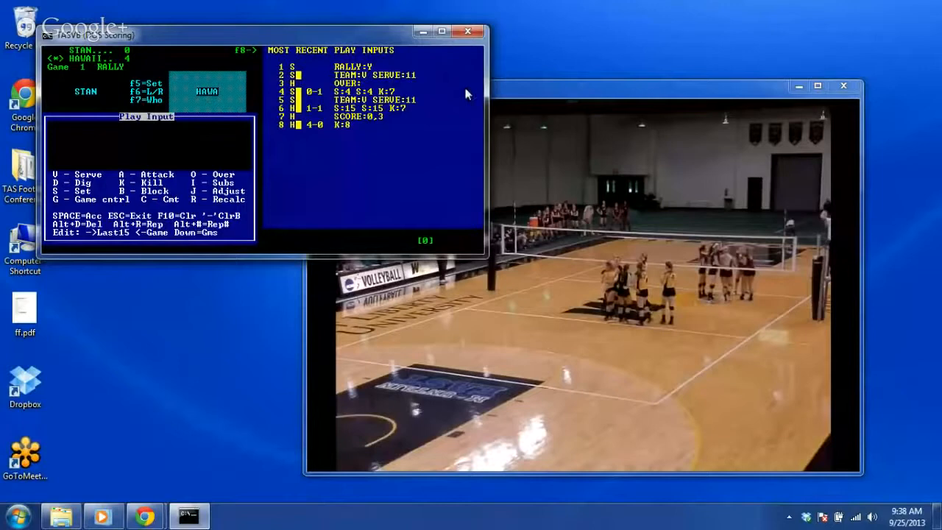
mouse_move(456, 90)
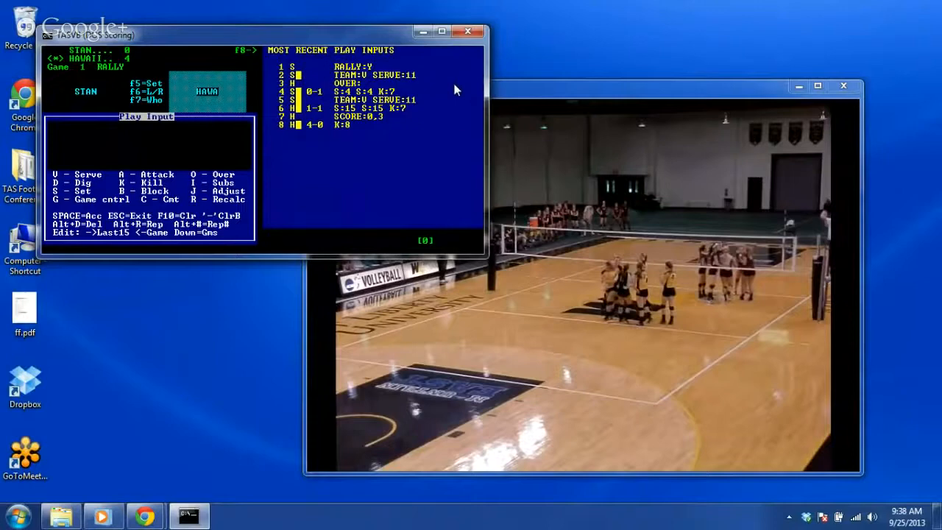
mouse_move(480, 87)
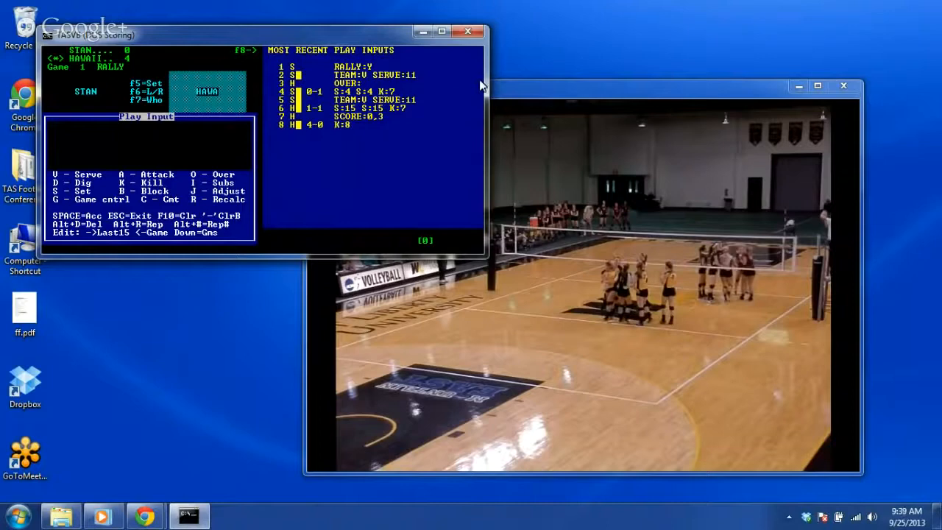